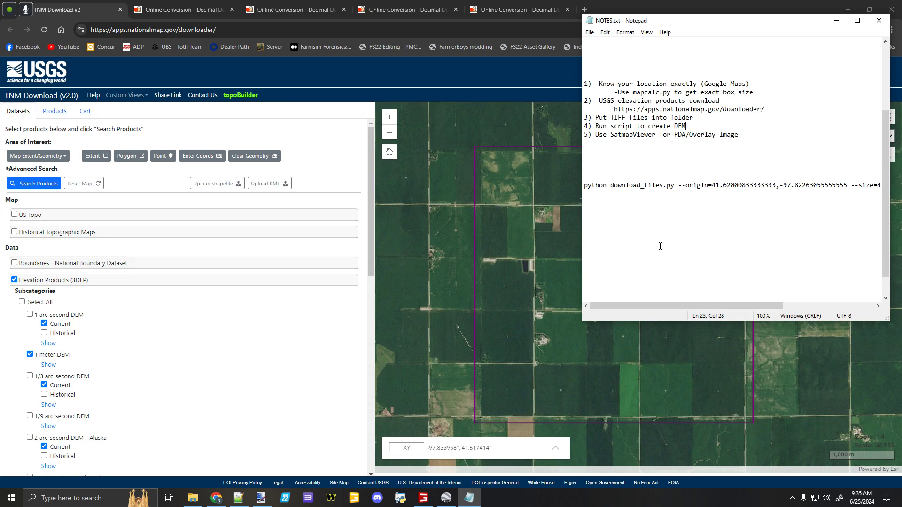
{"action": "mouse_move", "coordinate": [652, 247]}
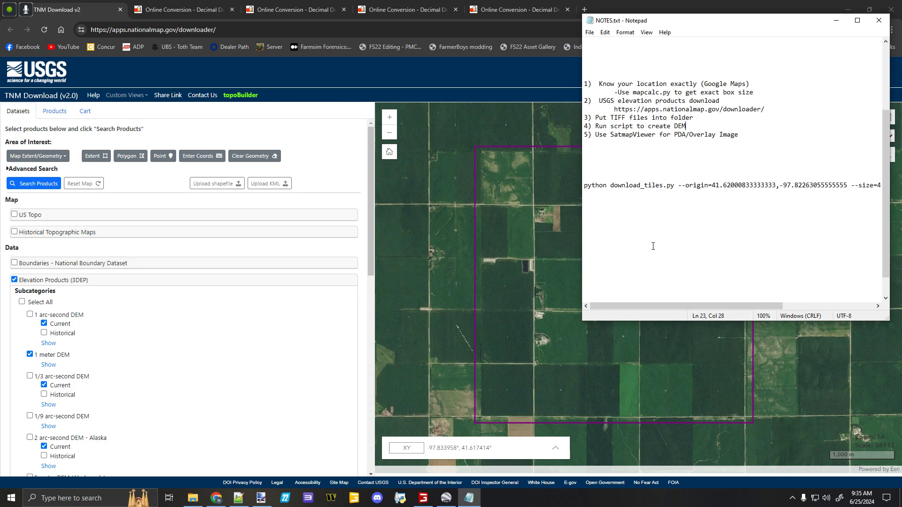
{"action": "mouse_move", "coordinate": [621, 214]}
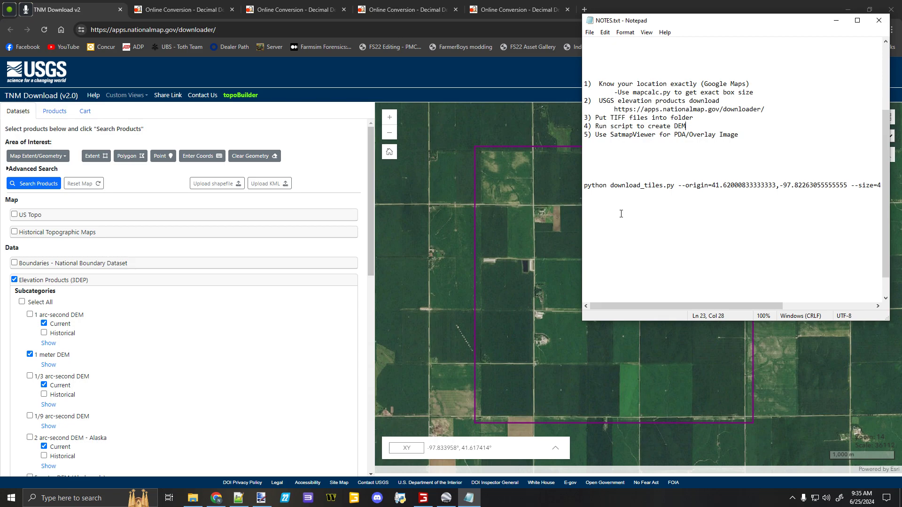
{"action": "mouse_move", "coordinate": [621, 213]}
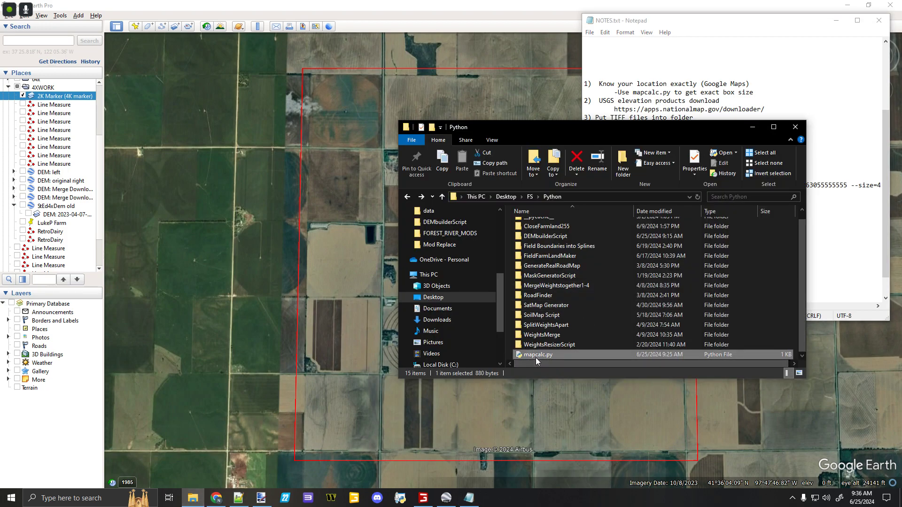
Step: View mapcalc.py in Notepad++ and check its bbox_size_meters value of 4096
{"action": "double_click", "coordinate": [537, 355]}
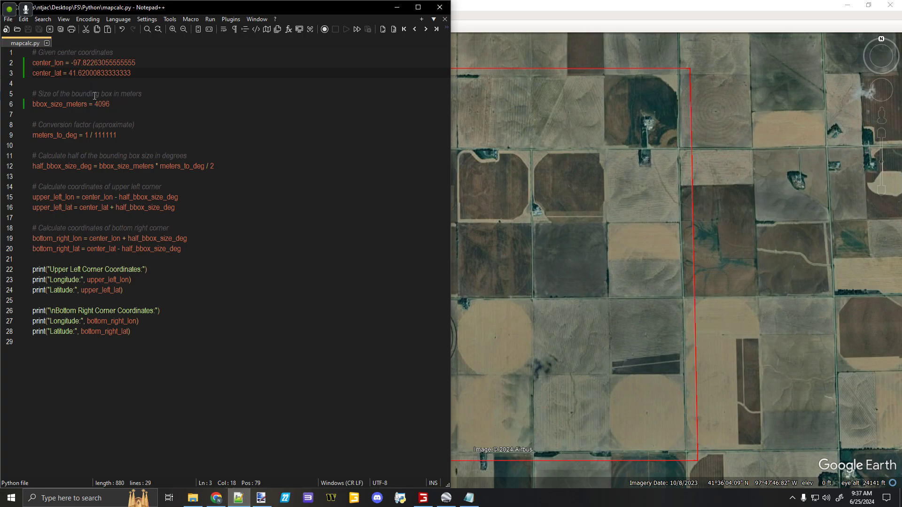
{"action": "double_click", "coordinate": [100, 103]}
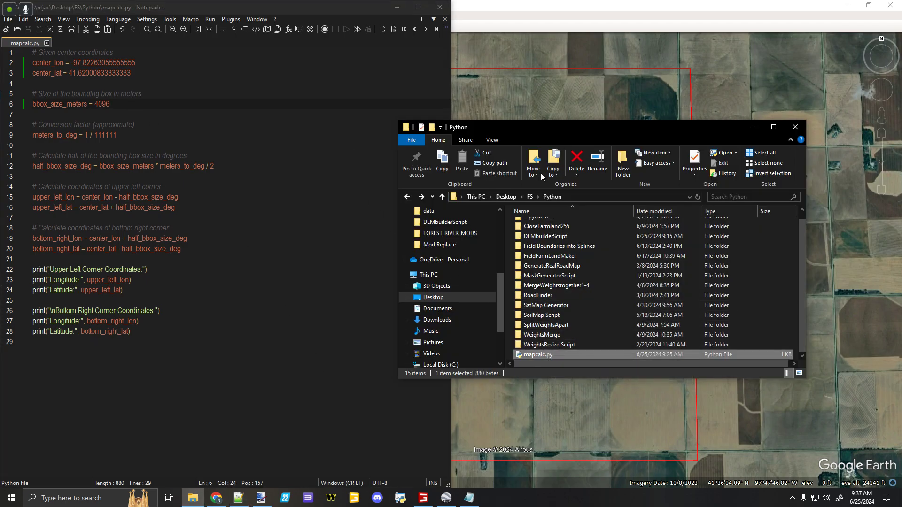
Step: Launch cmd in the Python folder and run py mapcalc.py for the corner coordinates
{"action": "type", "text": "cmd"}
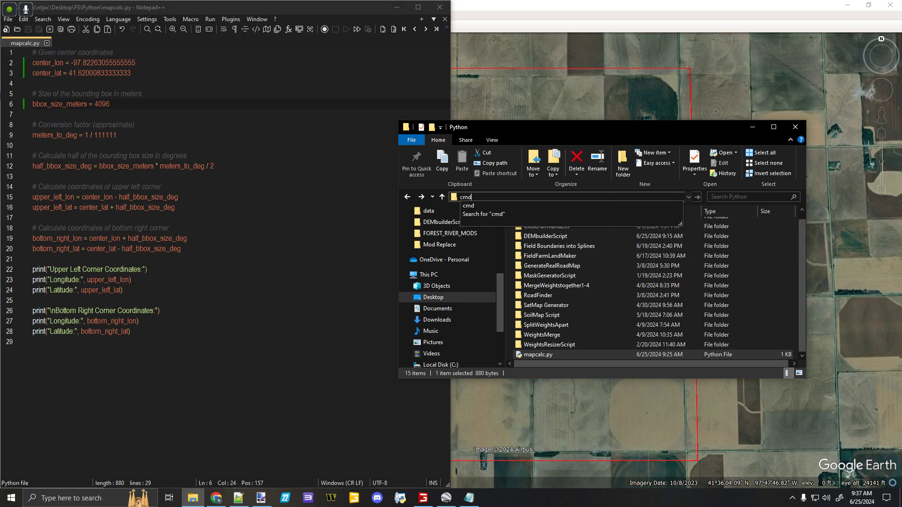
{"action": "key", "text": "Enter"}
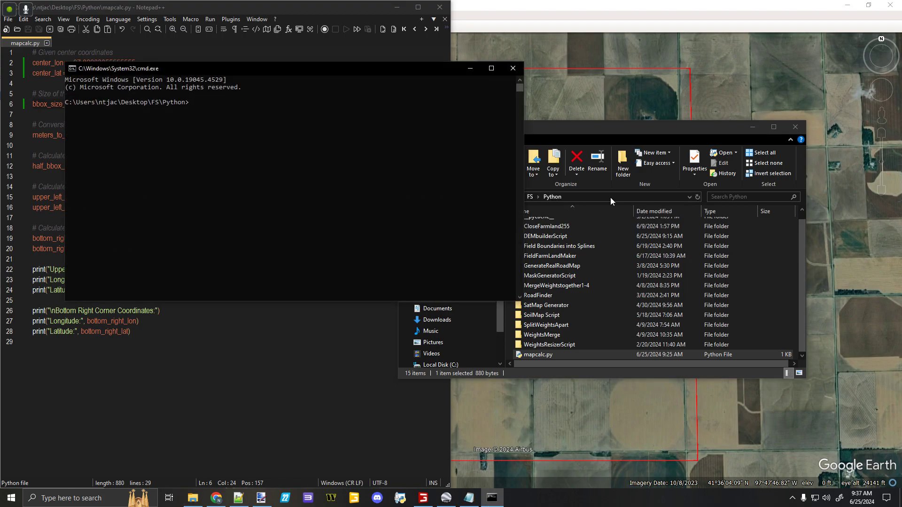
{"action": "type", "text": "py mapcal;c"}
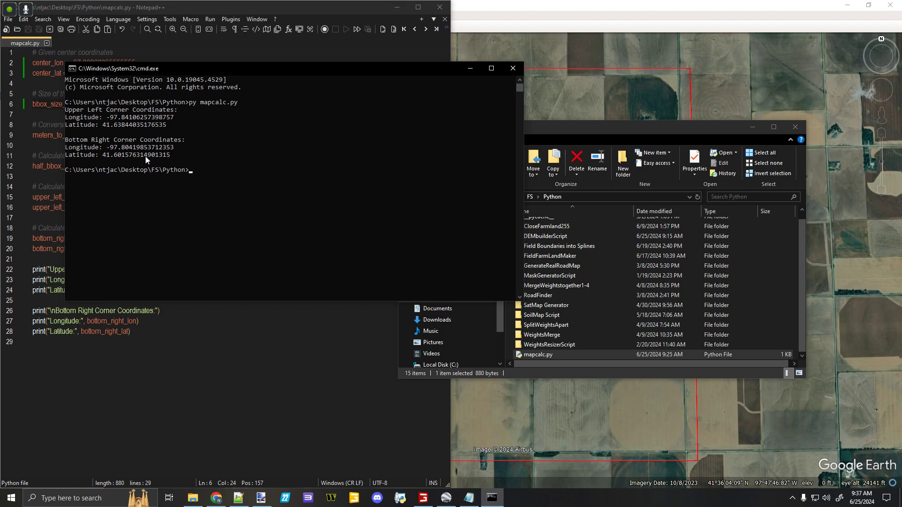
{"action": "mouse_move", "coordinate": [513, 68]}
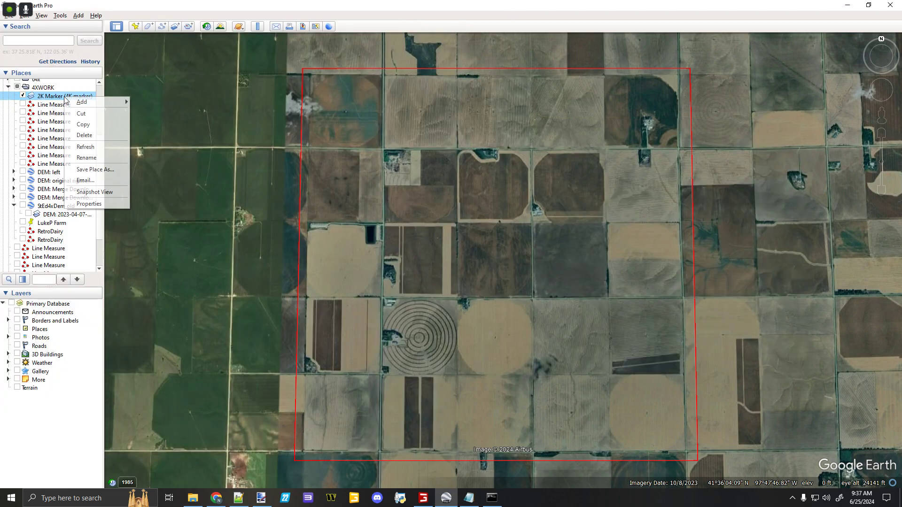
{"action": "left_click", "coordinate": [88, 204]}
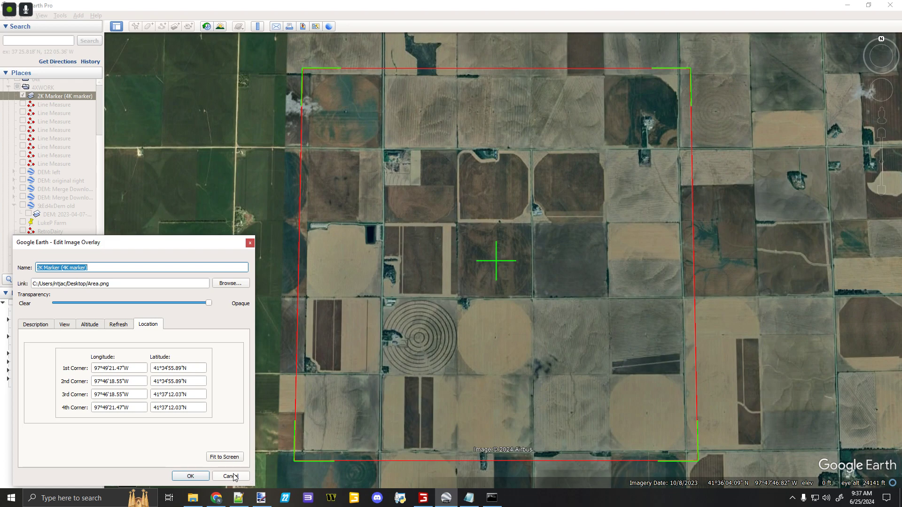
{"action": "left_click", "coordinate": [231, 475]}
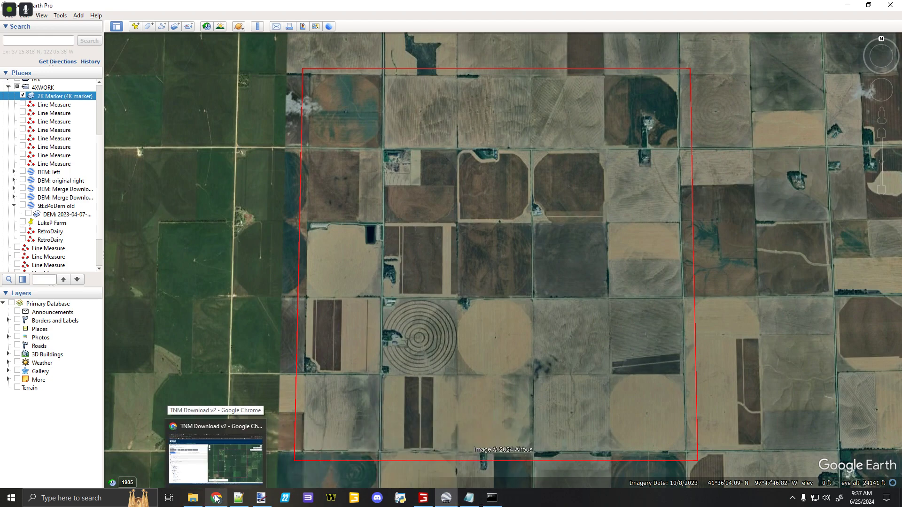
Step: Show 1 meter DEM coverage on the TNM map and pan back to the outlined area
{"action": "left_click", "coordinate": [215, 498]}
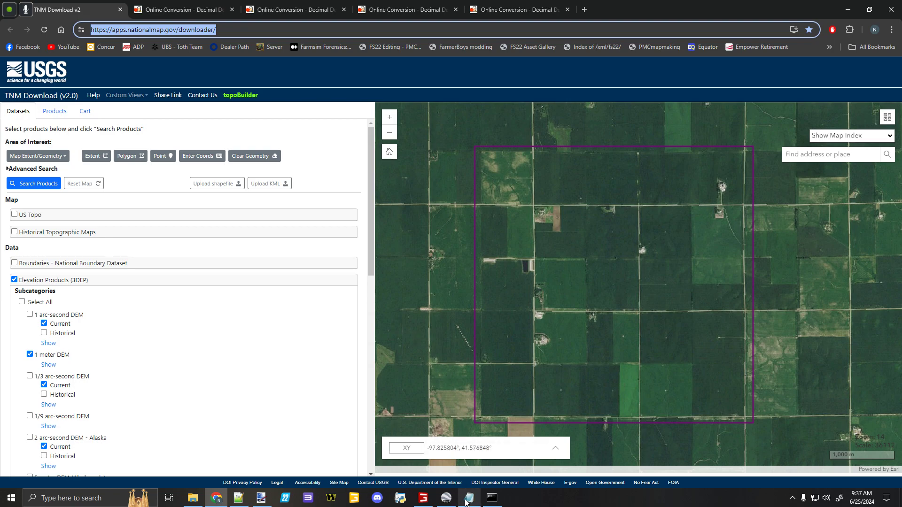
{"action": "left_click", "coordinate": [467, 497]}
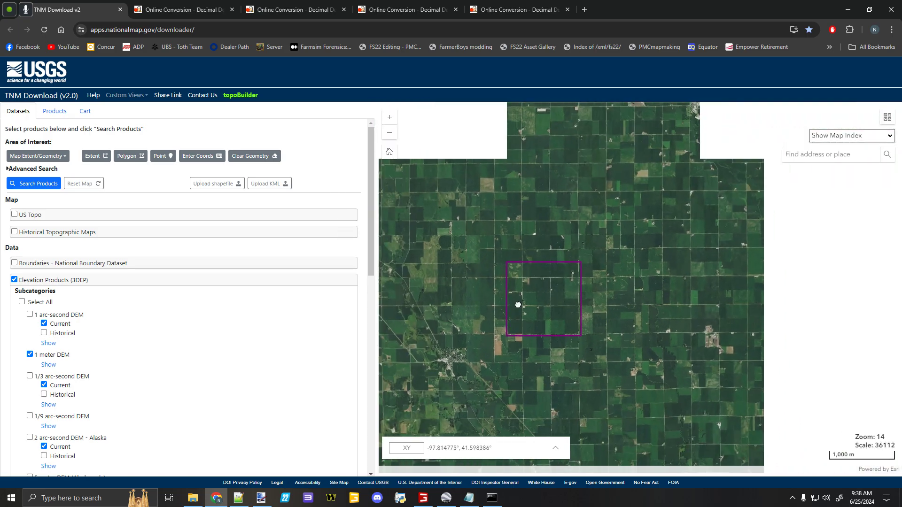
{"action": "scroll", "scroll_direction": "down", "scroll_amount": 3}
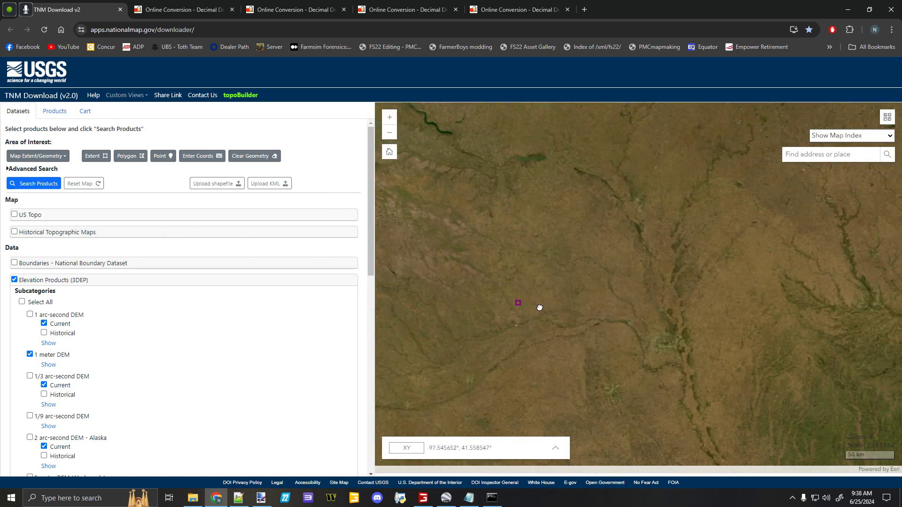
{"action": "left_click", "coordinate": [45, 365]}
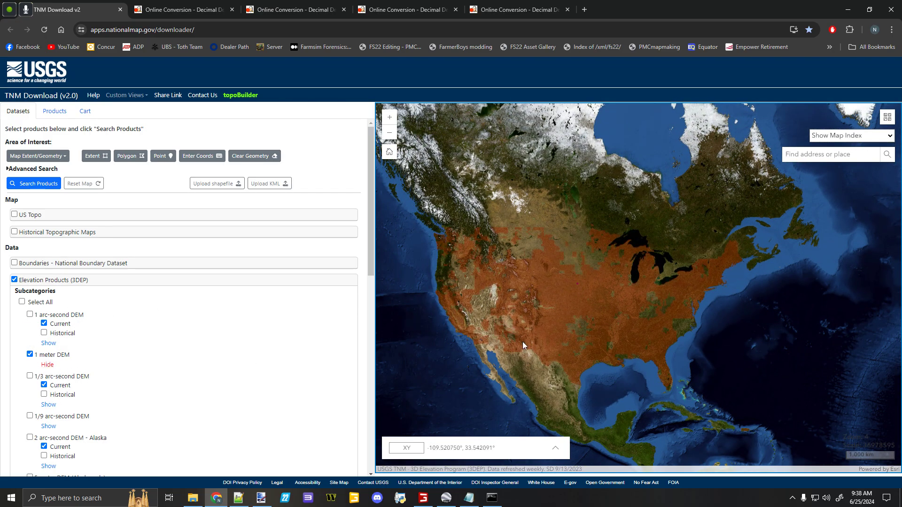
{"action": "left_click_drag", "start_coordinate": [523, 344], "coordinate": [591, 287]}
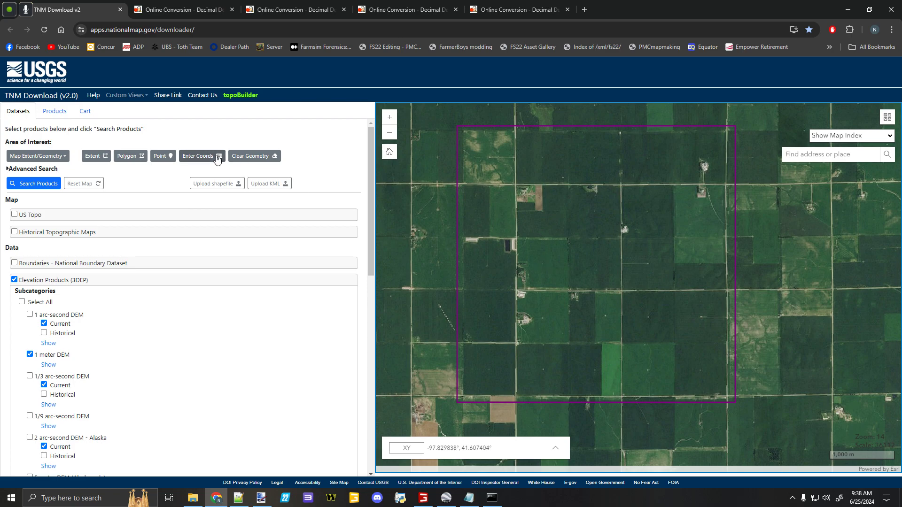
Step: Cancel the Enter Coords dialog and search products for 1 meter DEM tiles in the box
{"action": "left_click", "coordinate": [201, 156]}
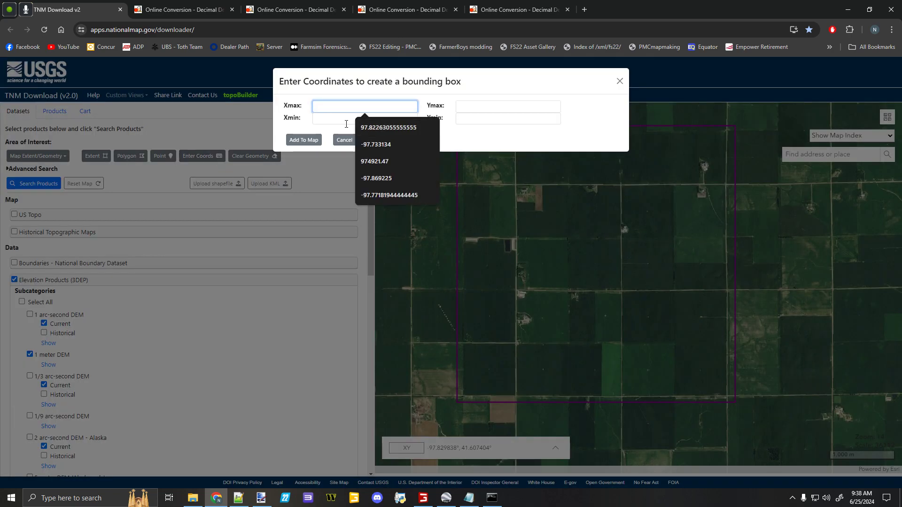
{"action": "left_click", "coordinate": [389, 128]}
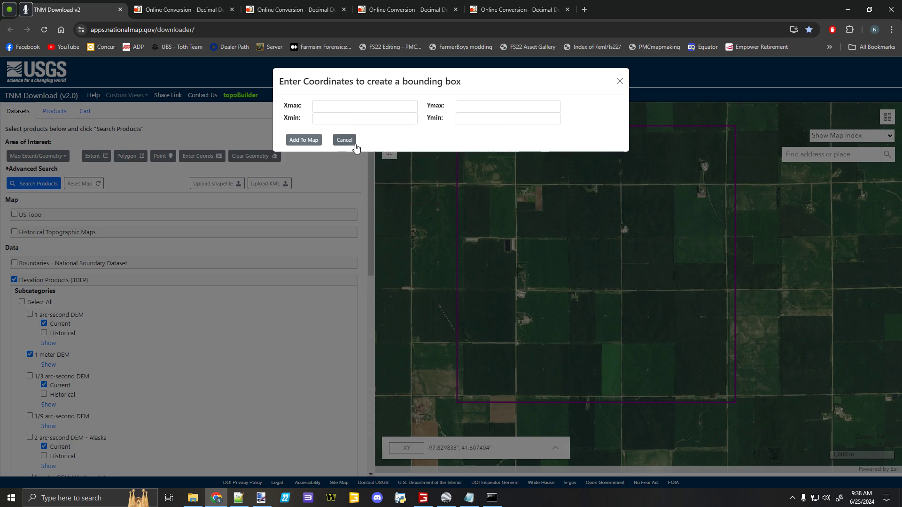
{"action": "left_click", "coordinate": [344, 139]}
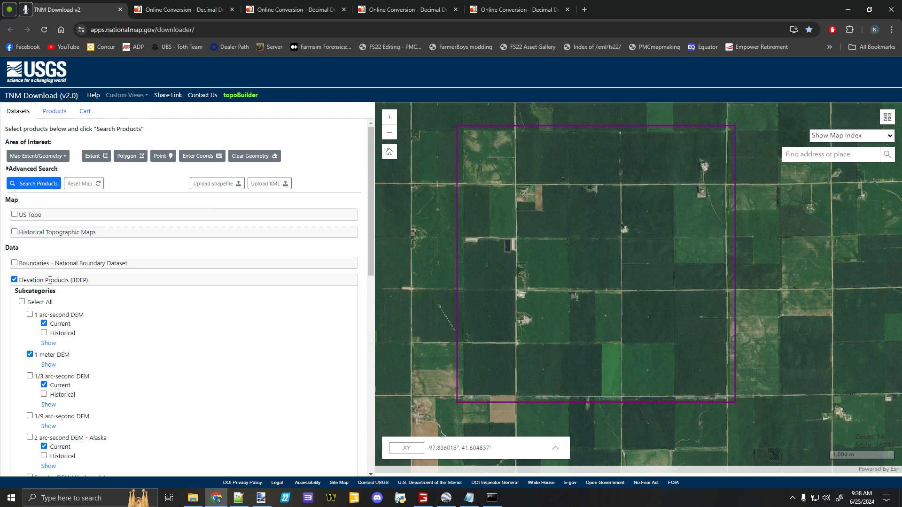
{"action": "left_click", "coordinate": [33, 184]}
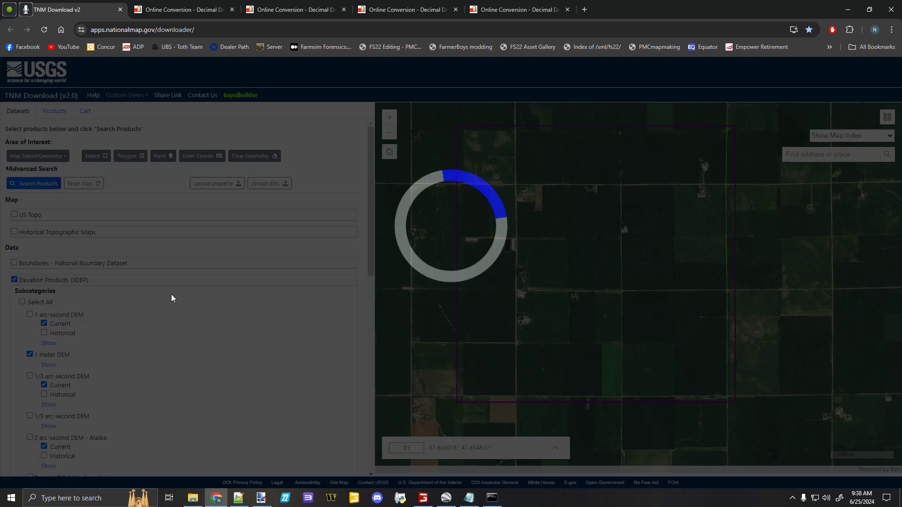
{"action": "left_click", "coordinate": [33, 183]}
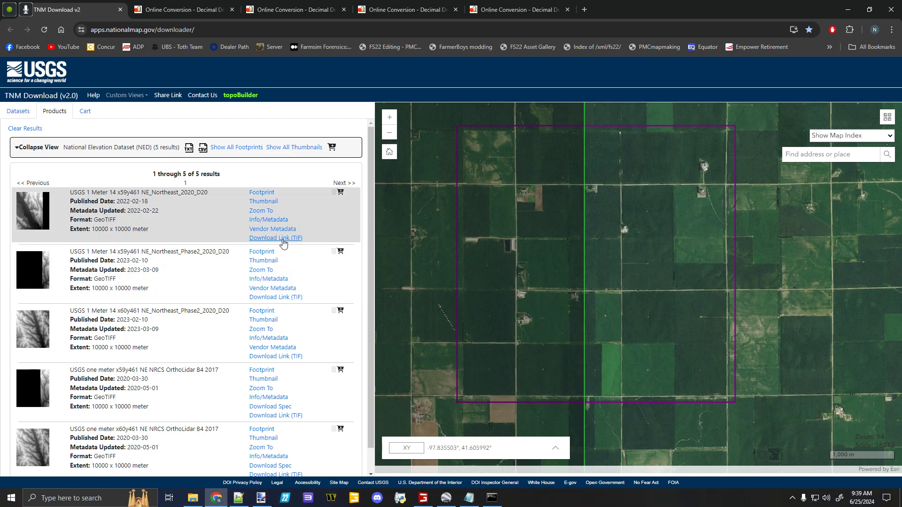
Step: Download the first 1-meter DEM tile as a TIF file
{"action": "left_click", "coordinate": [276, 297]}
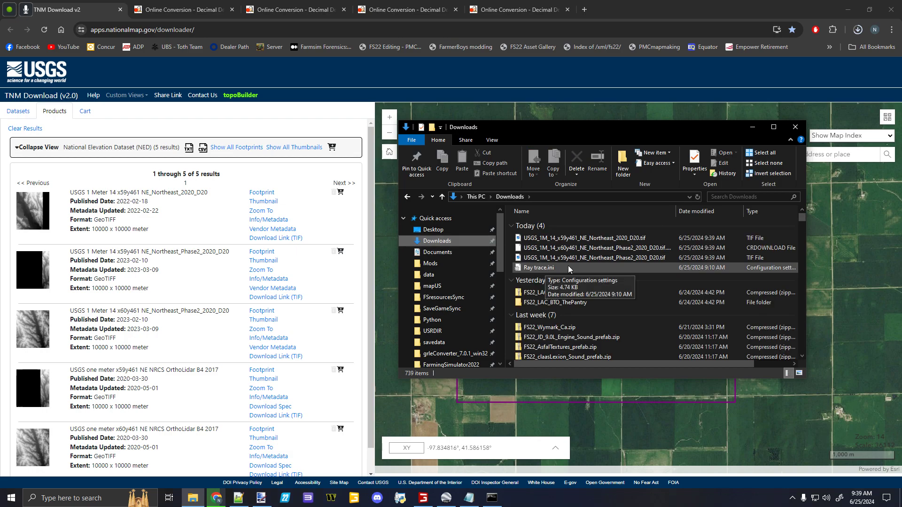
Step: Navigate into Desktop > FS > Python > DEMbuilderScript and bring up the notes
{"action": "left_click", "coordinate": [432, 319]}
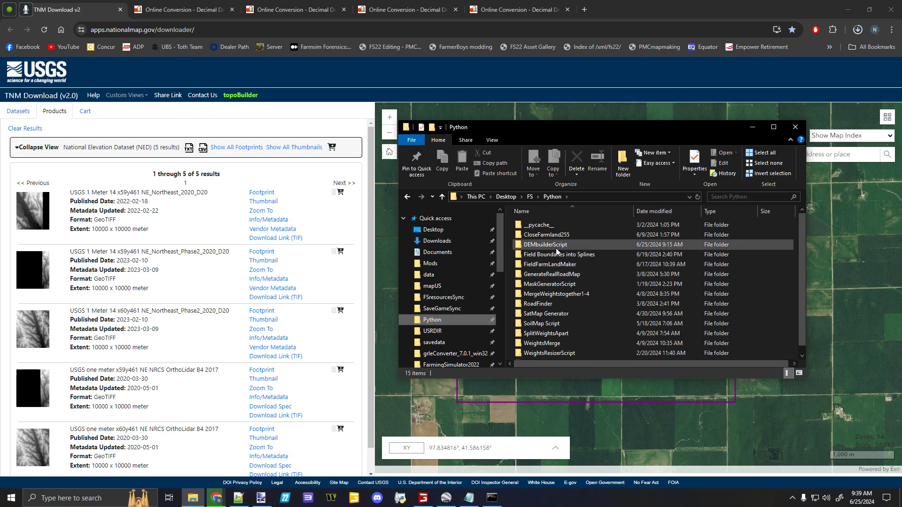
{"action": "double_click", "coordinate": [545, 244]}
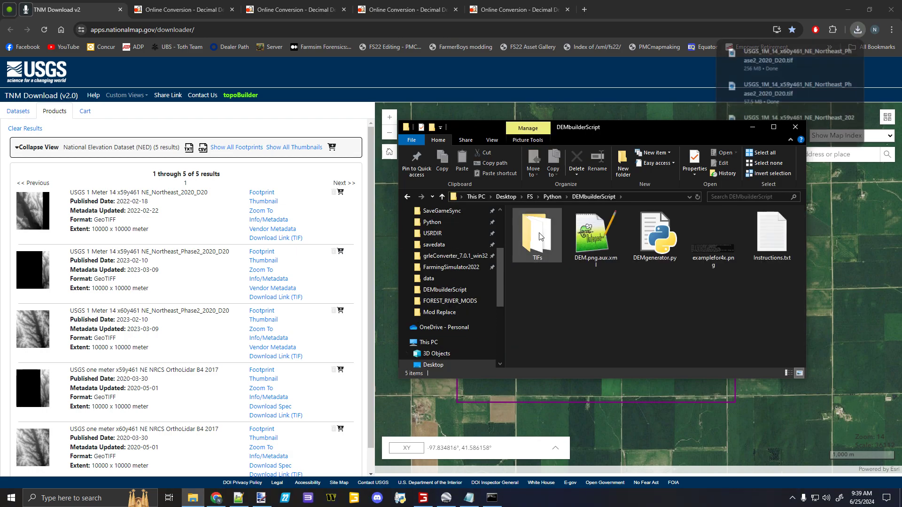
{"action": "double_click", "coordinate": [537, 234]}
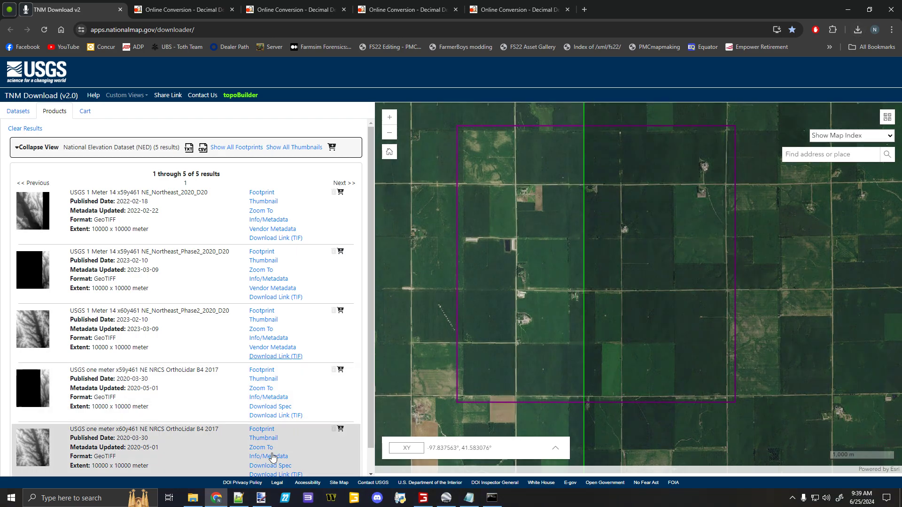
{"action": "left_click", "coordinate": [188, 498]}
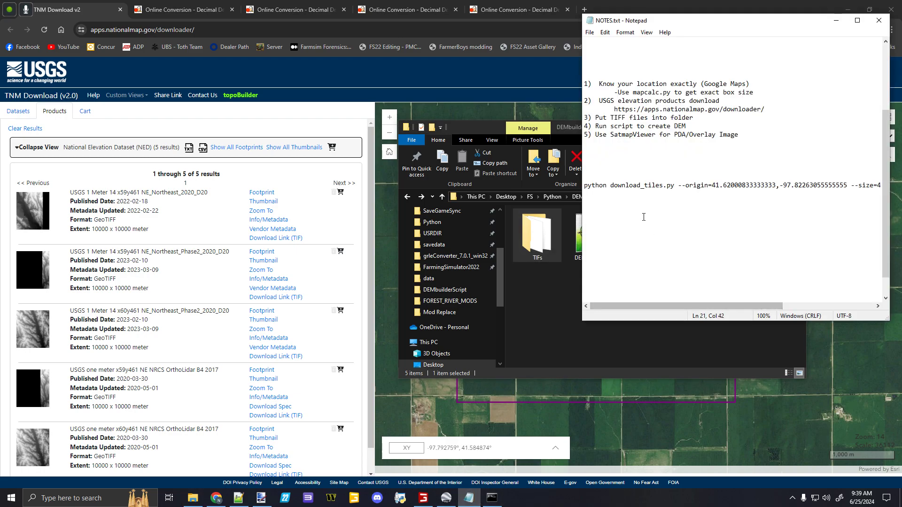
{"action": "mouse_move", "coordinate": [708, 124]}
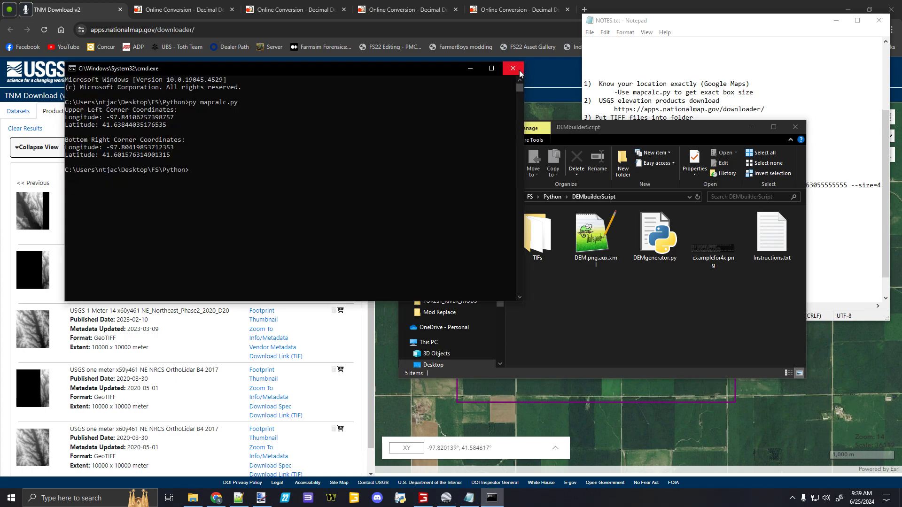
Step: Close the mapcalc window and run py DEMgenerator.py in Anaconda Prompt
{"action": "left_click", "coordinate": [513, 68]}
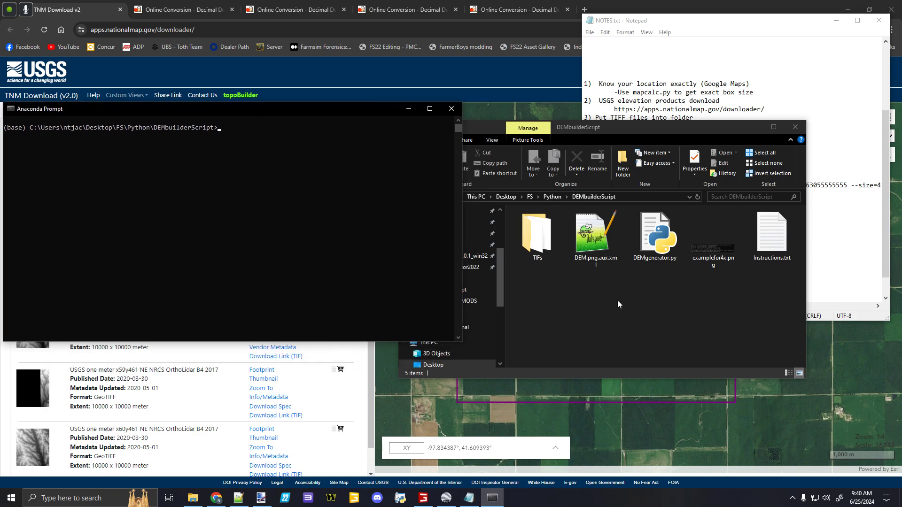
{"action": "type", "text": "p"}
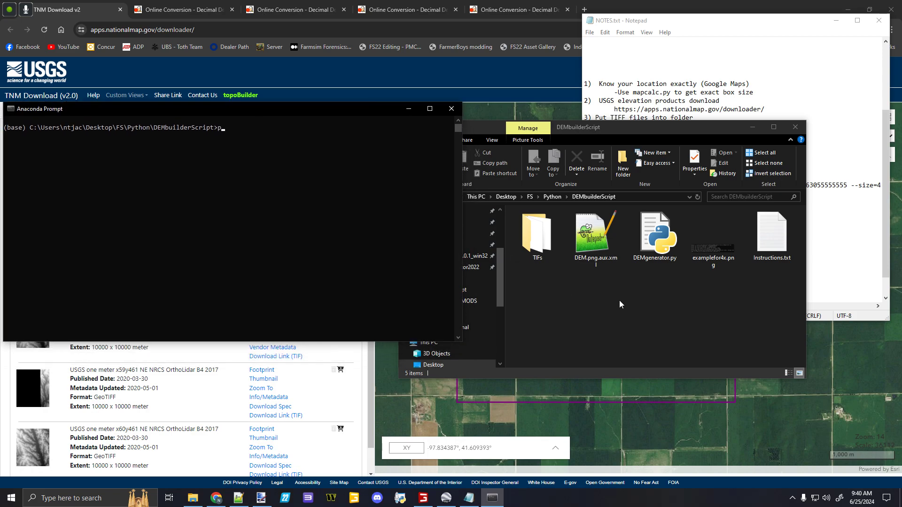
{"action": "type", "text": "y"}
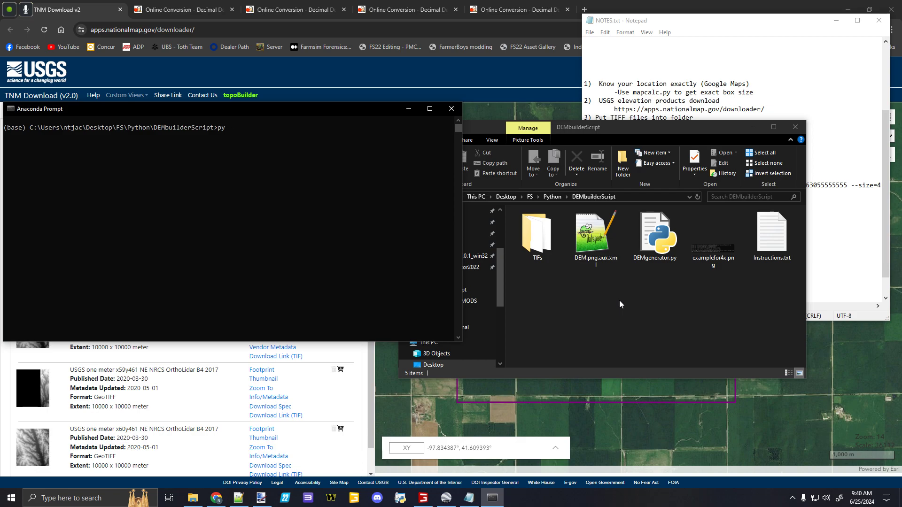
{"action": "type", "text": "DEMgenerator"}
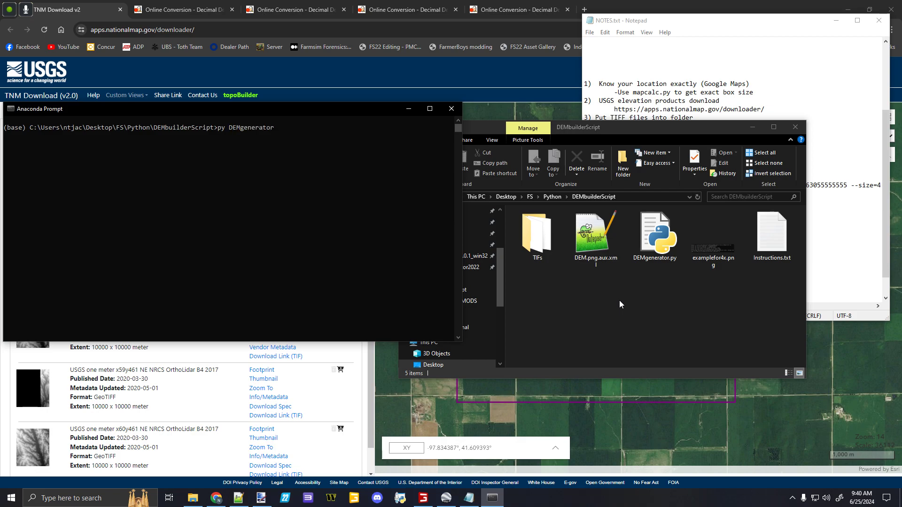
{"action": "type", "text": ".py"}
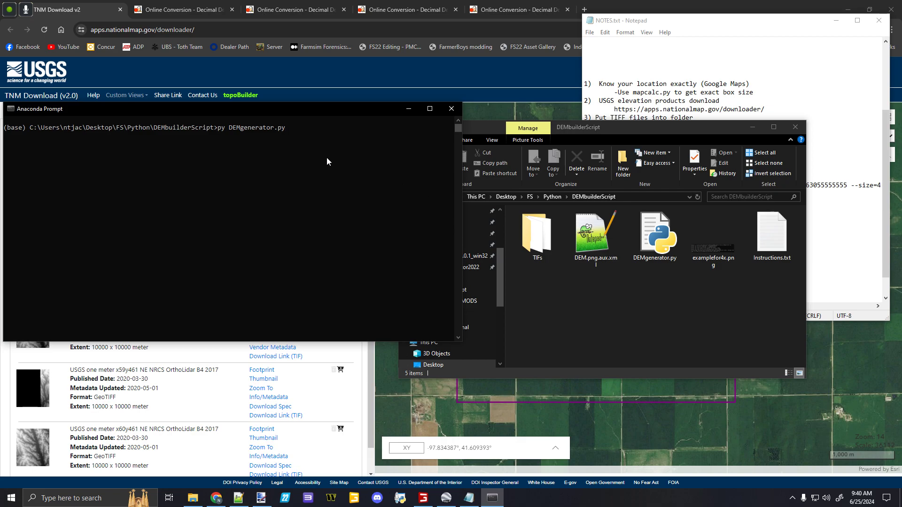
{"action": "left_click", "coordinate": [654, 235]}
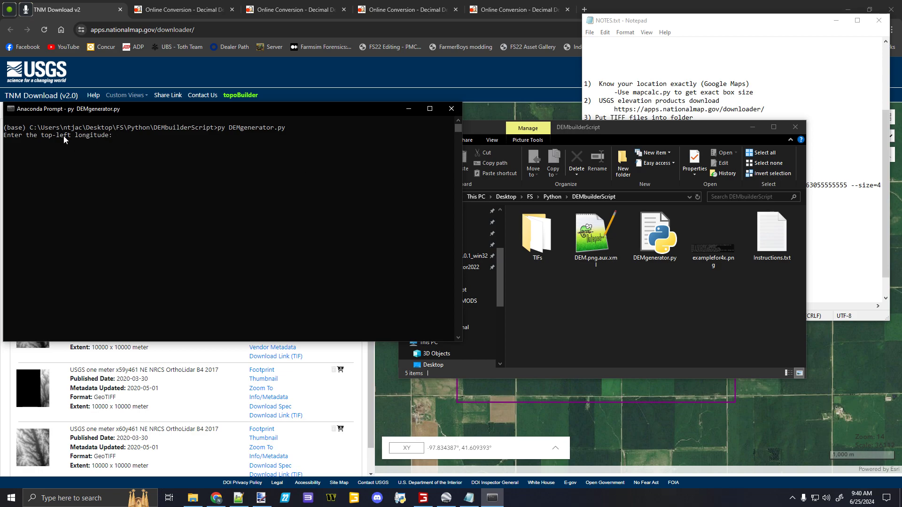
{"action": "mouse_move", "coordinate": [83, 142]}
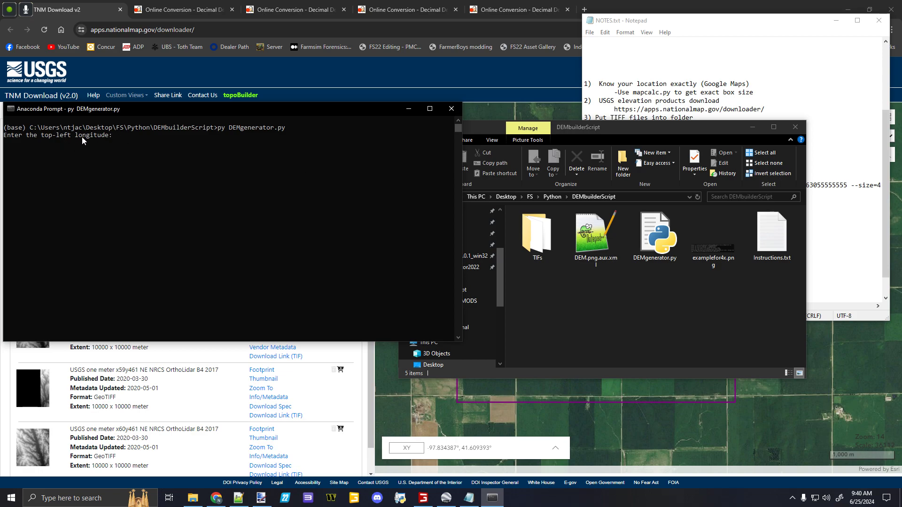
{"action": "left_click", "coordinate": [181, 10]}
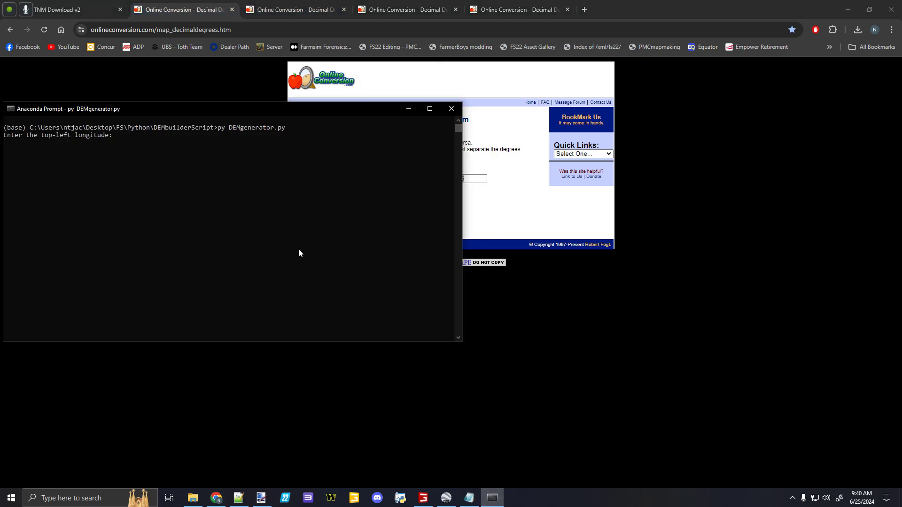
Step: Enter longitude -97.82263055555555, latitude 41.62000833333333, side 4096 m and size 4096
{"action": "type", "text": "-97.82263055555555"}
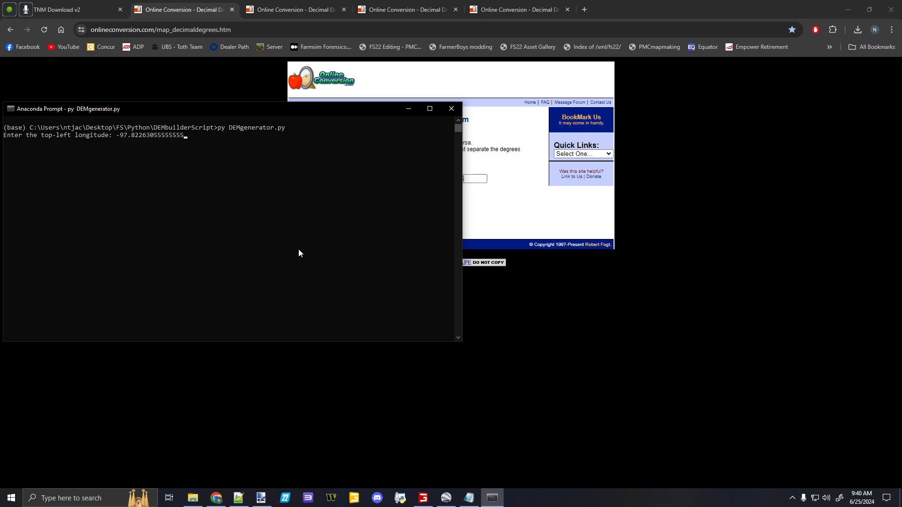
{"action": "mouse_move", "coordinate": [297, 253]}
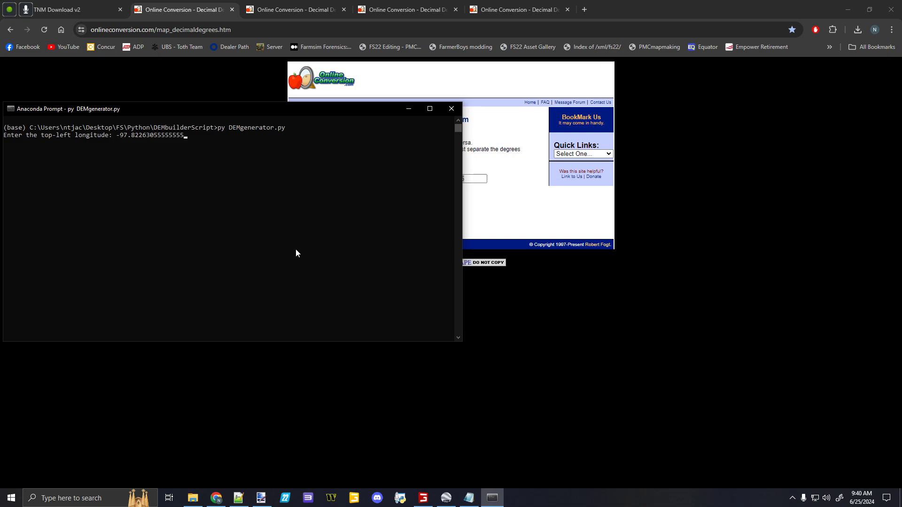
{"action": "key", "text": "enter"}
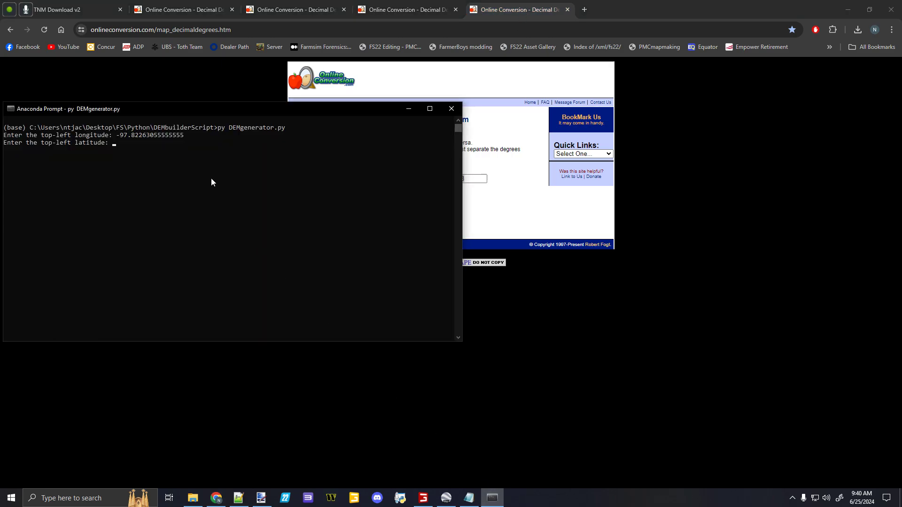
{"action": "type", "text": "41.62000833333333"}
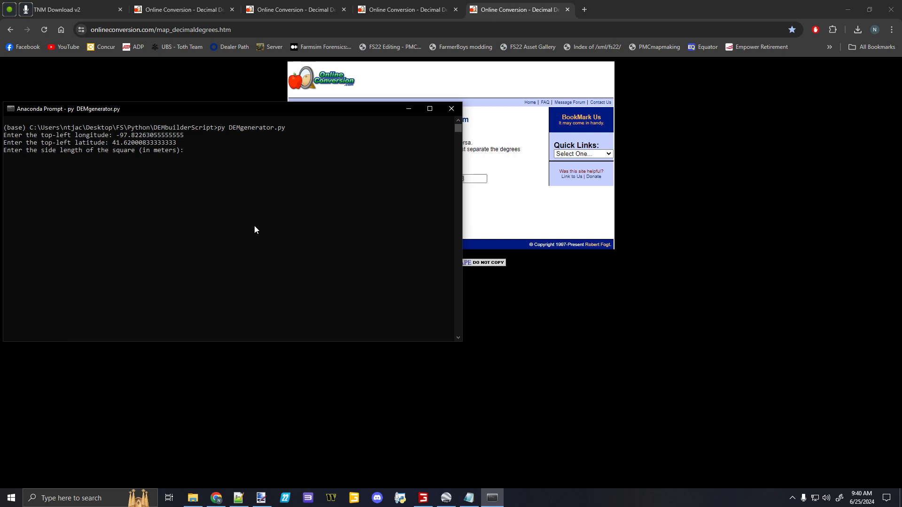
{"action": "type", "text": "4096"}
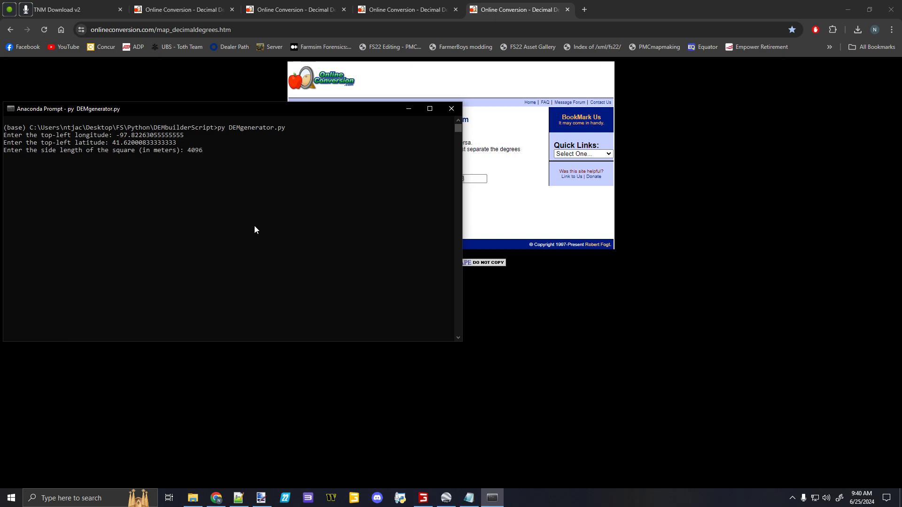
{"action": "mouse_move", "coordinate": [238, 206]}
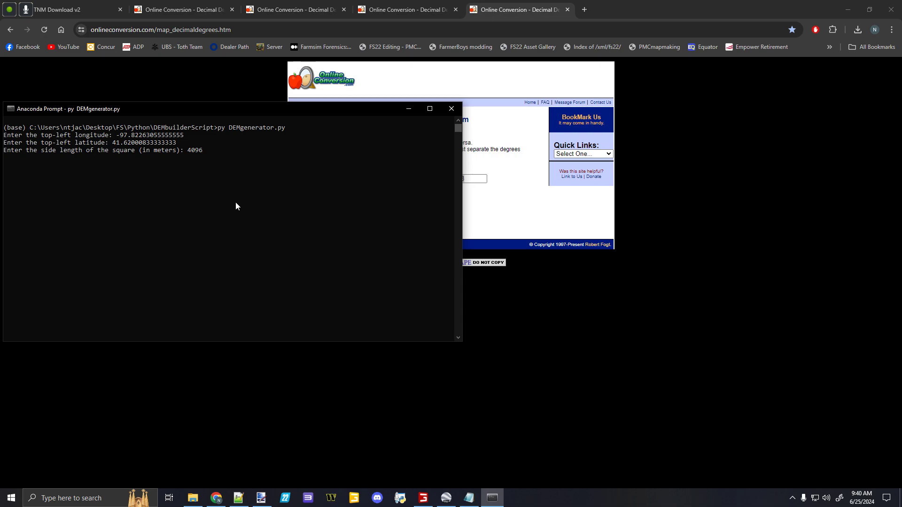
{"action": "key", "text": "enter"}
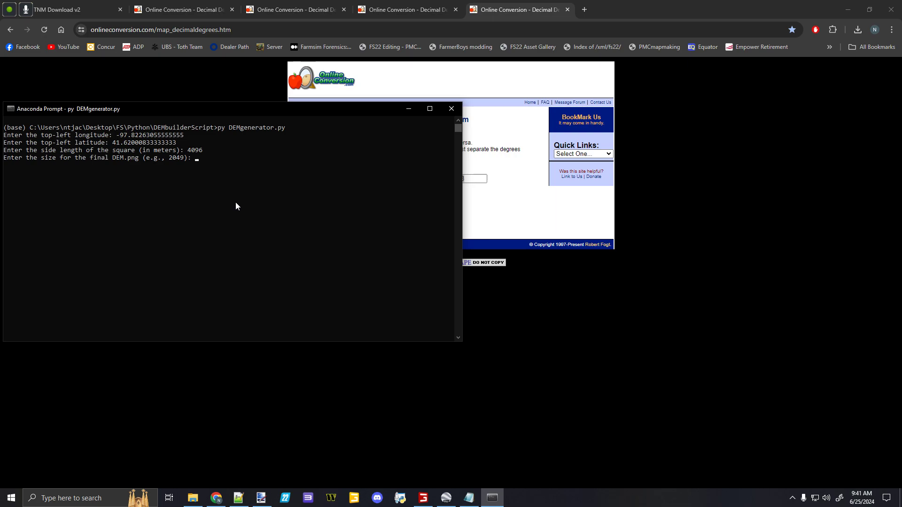
{"action": "type", "text": "4096"}
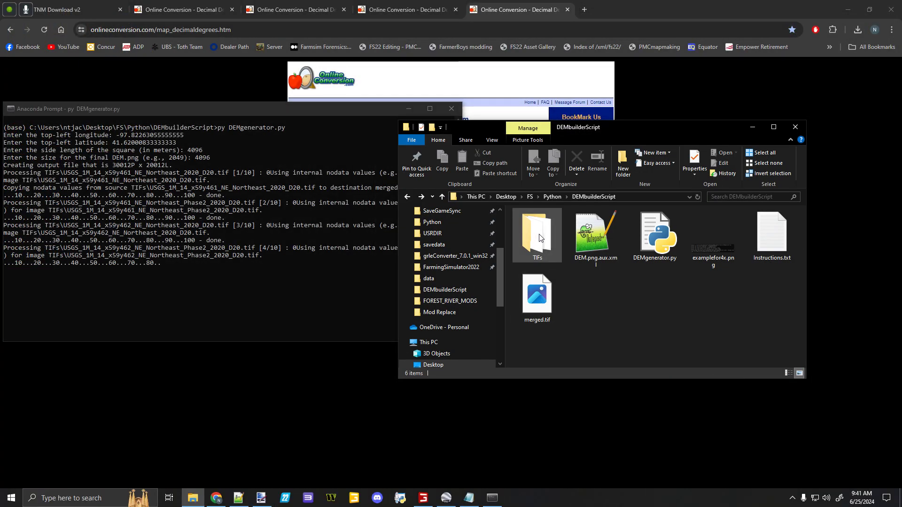
{"action": "mouse_move", "coordinate": [562, 244]}
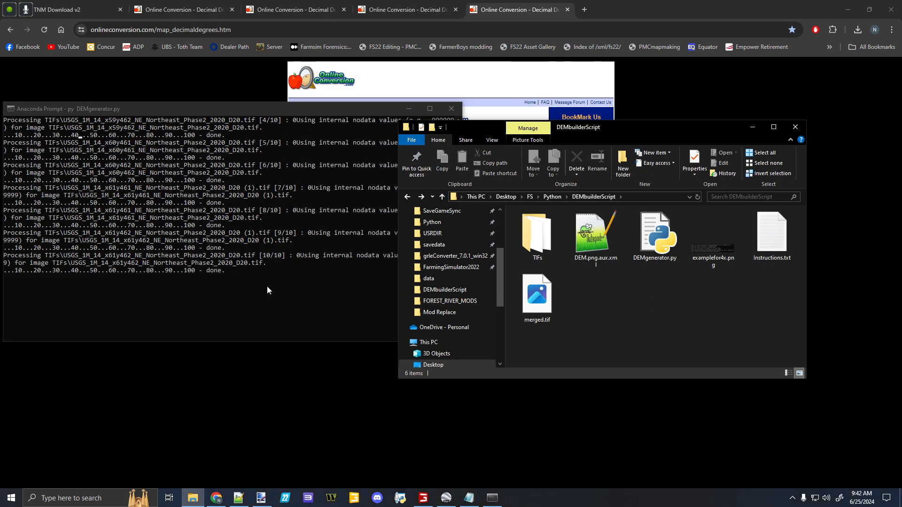
{"action": "mouse_move", "coordinate": [668, 324]}
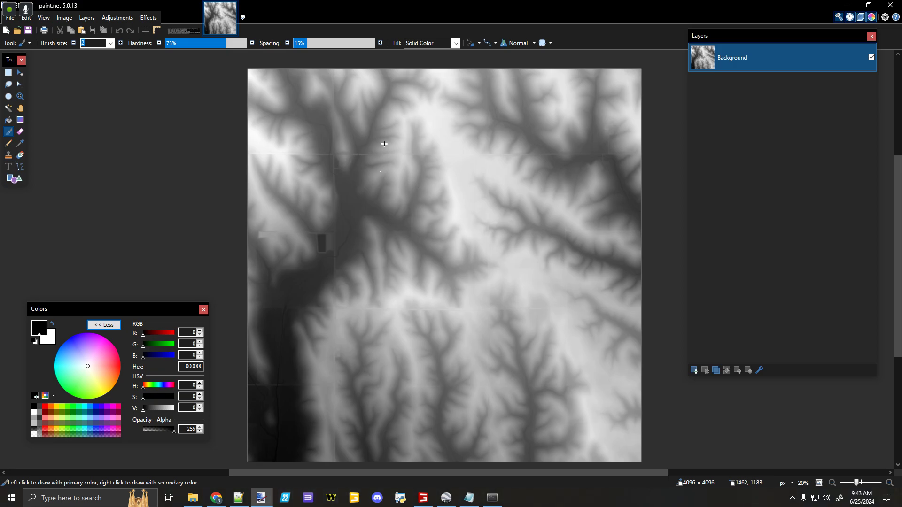
{"action": "mouse_move", "coordinate": [531, 100]}
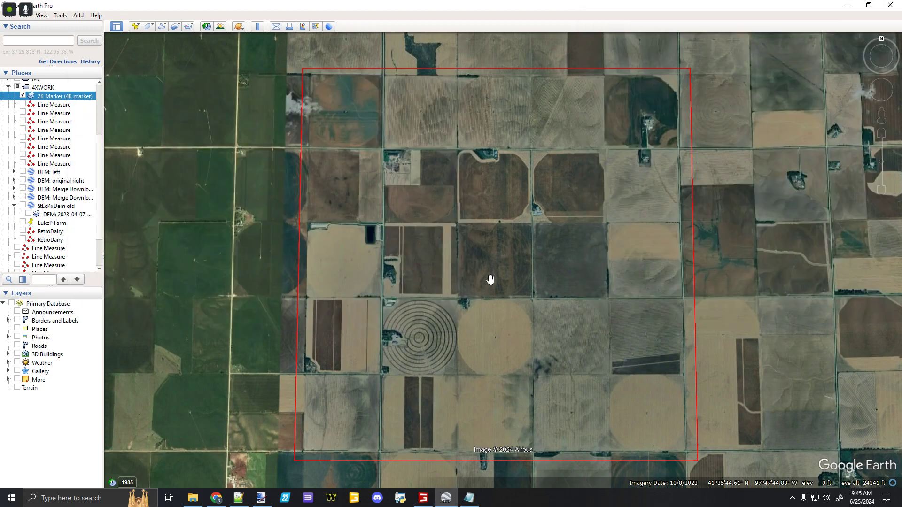
{"action": "mouse_move", "coordinate": [674, 259]}
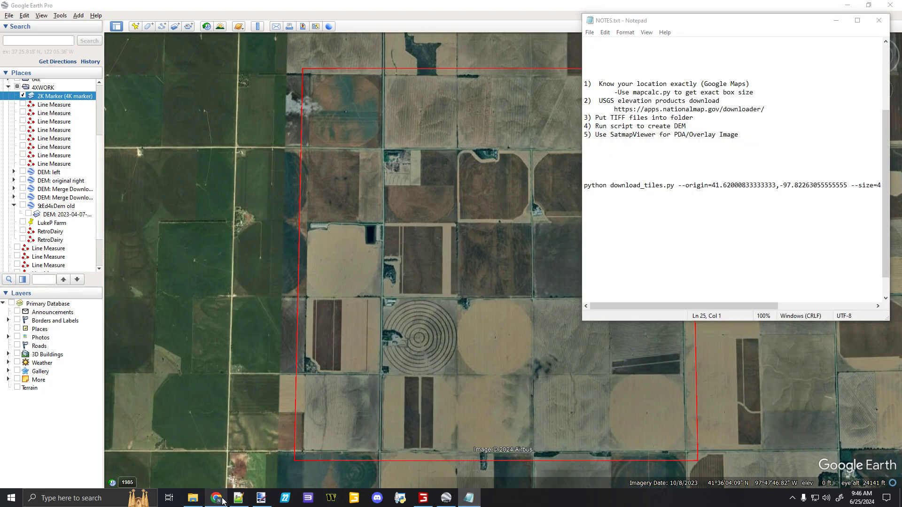
Step: Switch to the satmap_downloader GitHub page in Chrome
{"action": "left_click", "coordinate": [212, 498]}
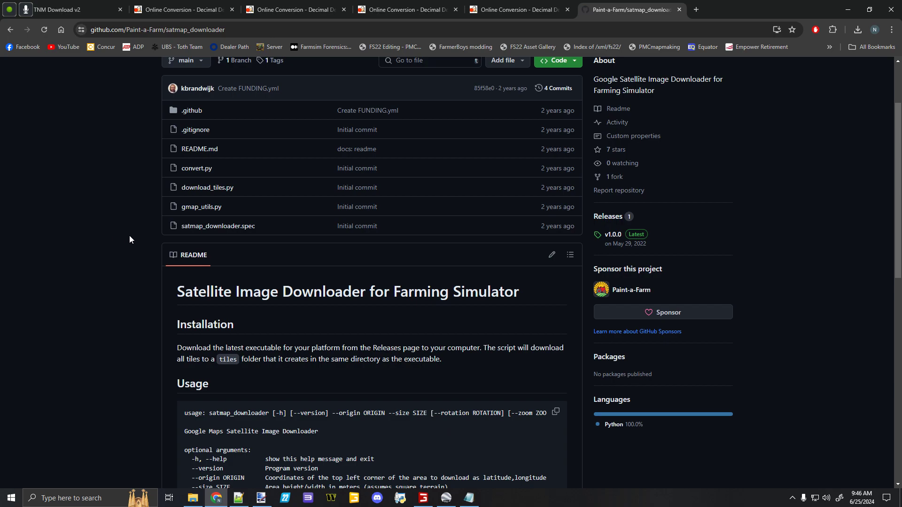
Step: Read the README Usage section, then bring up NOTES.txt with the download_tiles.py command
{"action": "scroll", "scroll_direction": "down", "scroll_amount": 3}
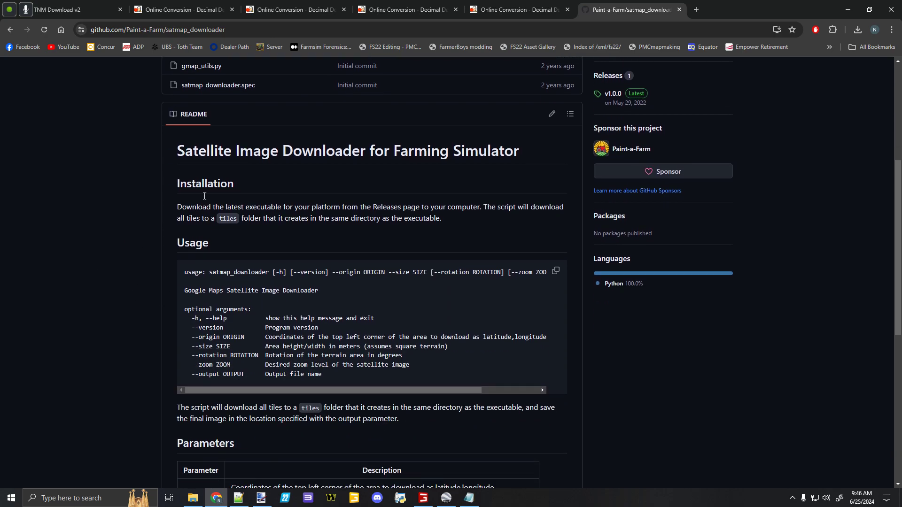
{"action": "mouse_move", "coordinate": [146, 315]}
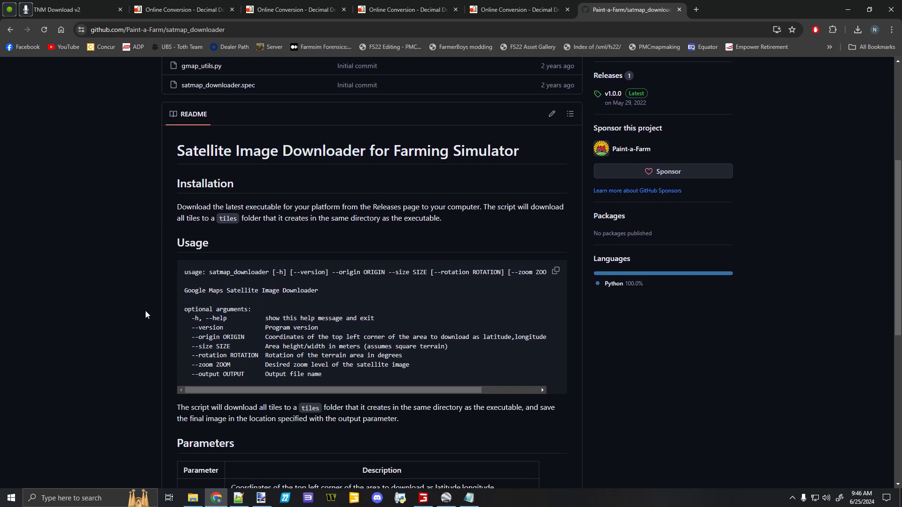
{"action": "left_click", "coordinate": [464, 497]}
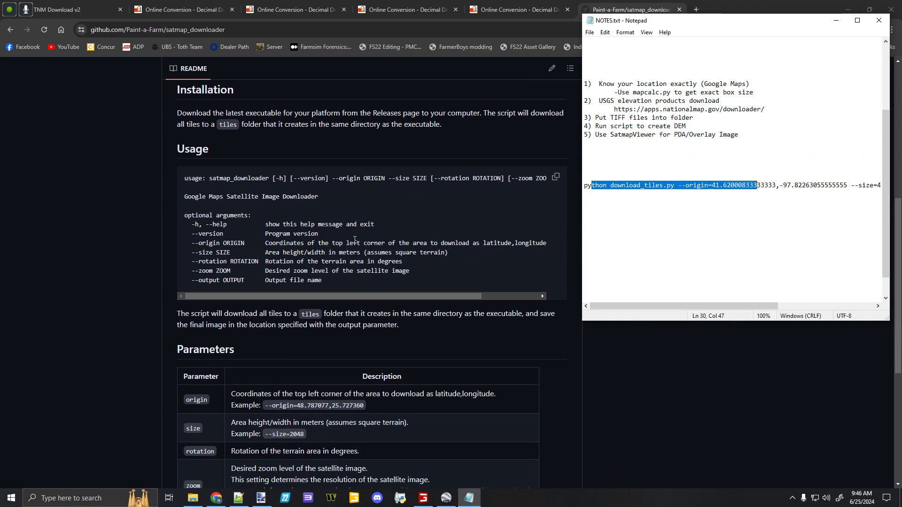
{"action": "scroll", "scroll_direction": "down", "scroll_amount": 3}
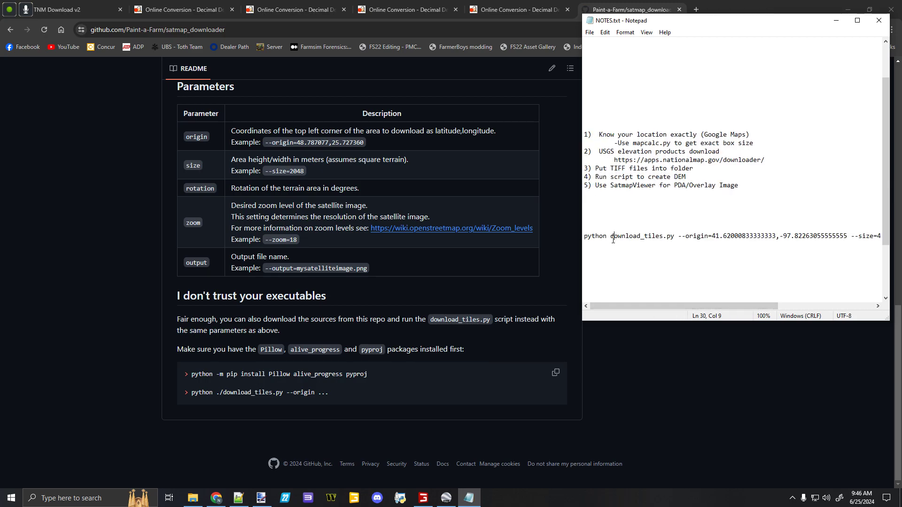
Step: Highlight the script name, origin coordinates and zoom 18 in the saved download_tiles.py command
{"action": "double_click", "coordinate": [640, 236]}
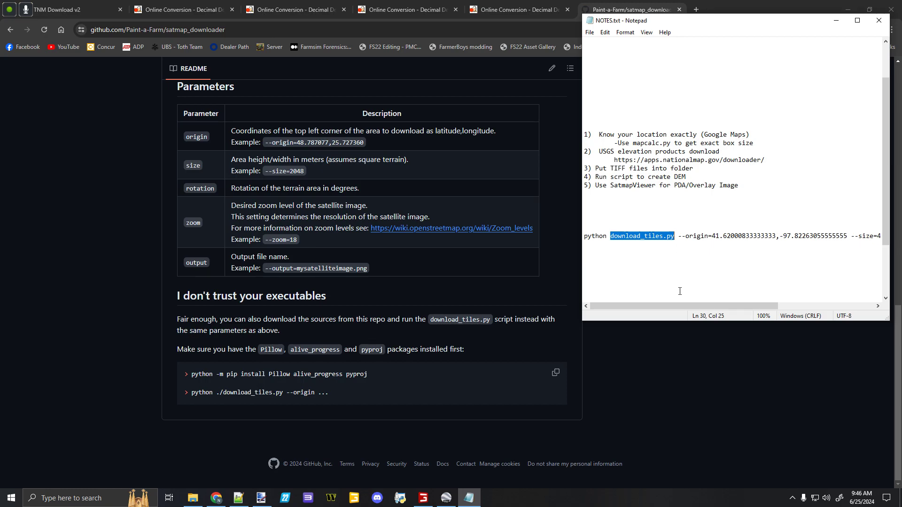
{"action": "scroll", "scroll_direction": "right", "scroll_amount": 3}
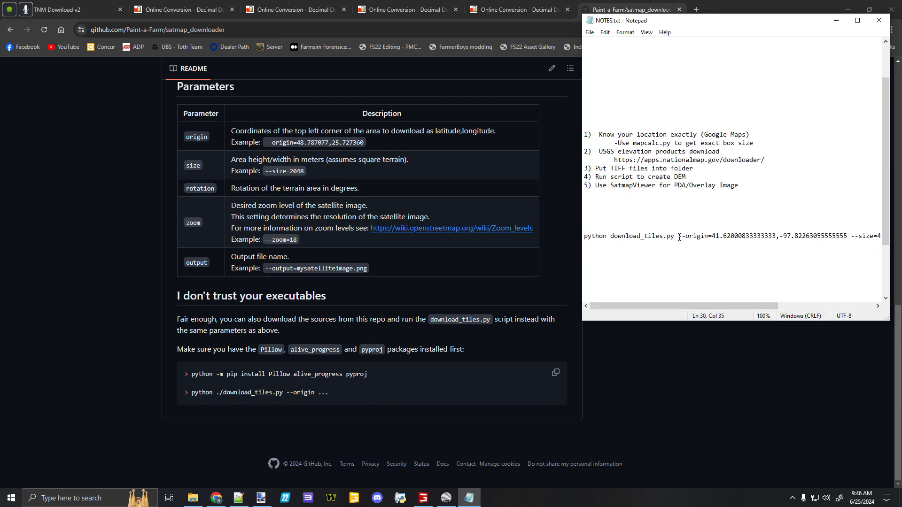
{"action": "left_click_drag", "start_coordinate": [678, 236], "coordinate": [847, 236]}
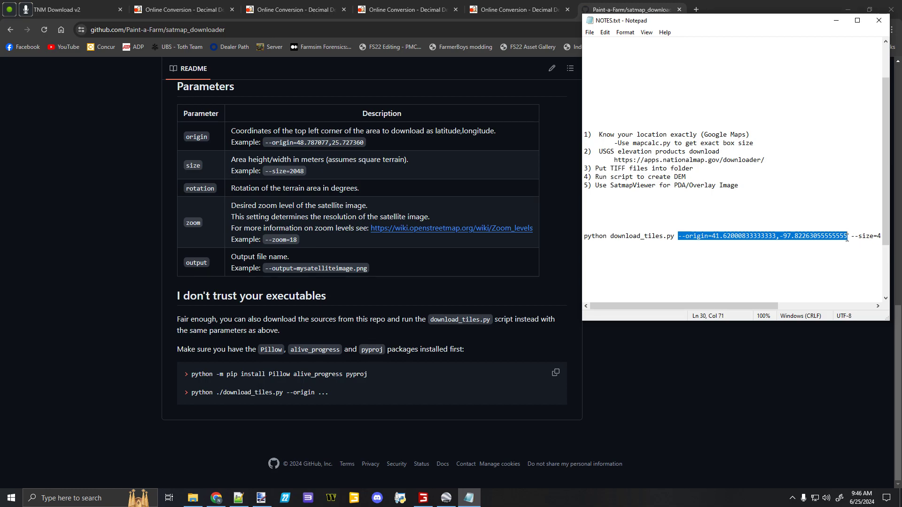
{"action": "scroll", "scroll_direction": "right", "scroll_amount": 3}
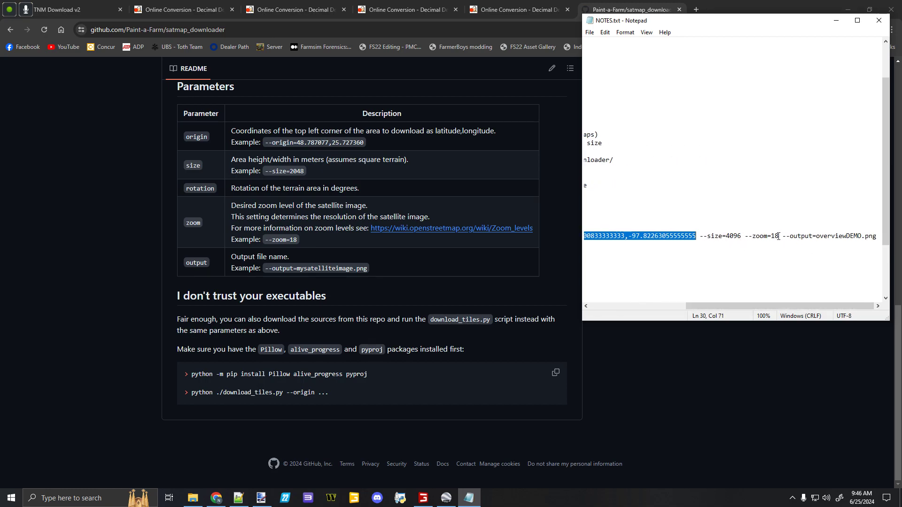
{"action": "double_click", "coordinate": [765, 236]}
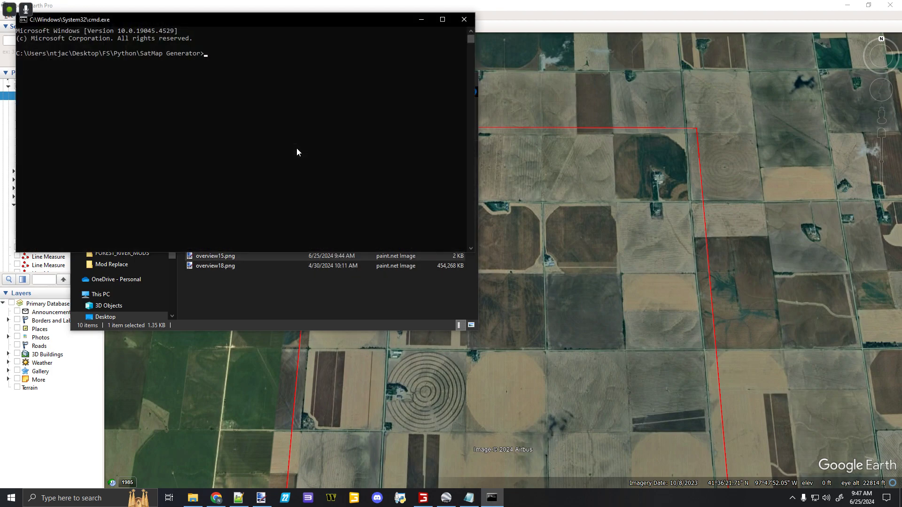
Step: Run download_tiles.py with origin 41.62000833,-97.82263056 and size 4096, then bring up the SatMap Generator folder
{"action": "type", "text": "python download_tiles.py --origin=41.62000833333333,-97.82263055555555 --size=4096 --zoom=18 --output=overviewDEMO.png"}
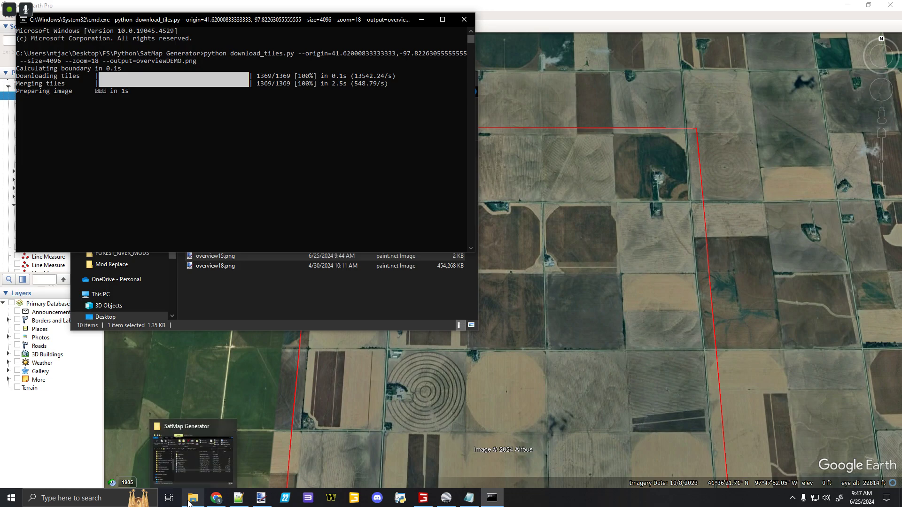
{"action": "left_click", "coordinate": [192, 498]}
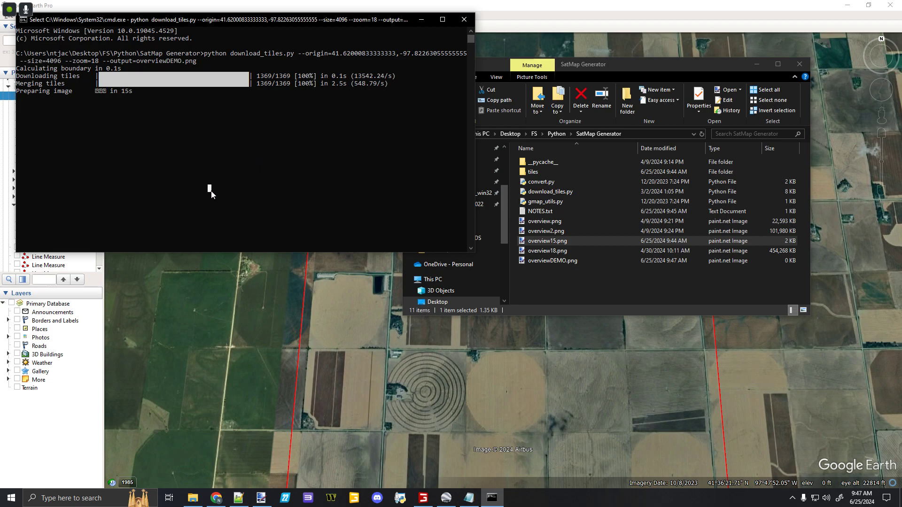
{"action": "mouse_move", "coordinate": [195, 252]}
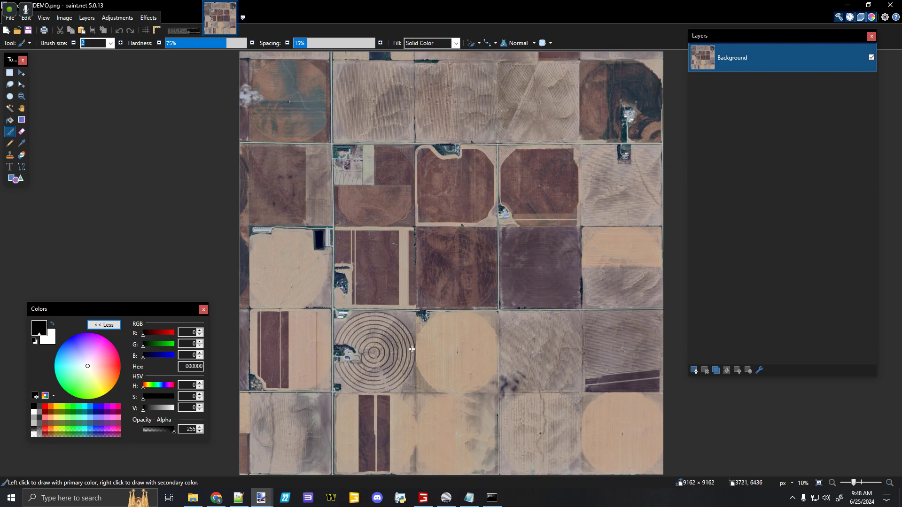
{"action": "mouse_move", "coordinate": [687, 492]}
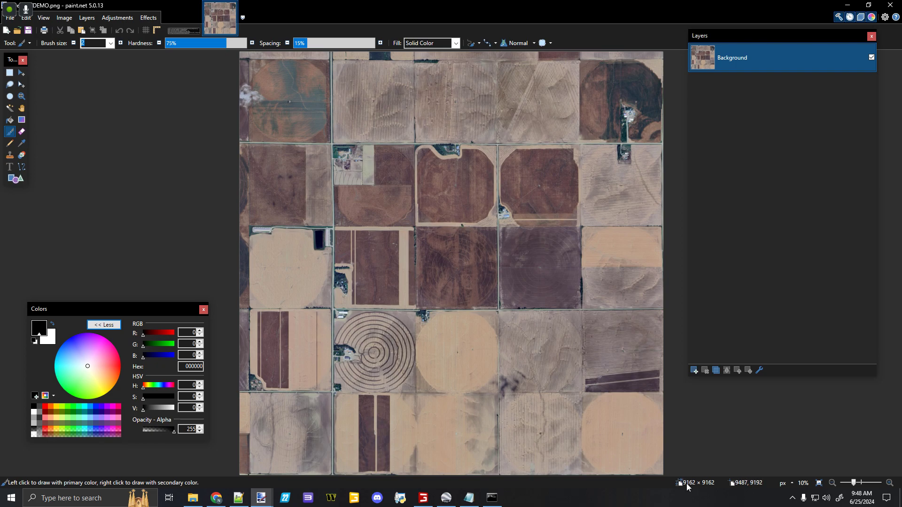
{"action": "mouse_move", "coordinate": [505, 321]}
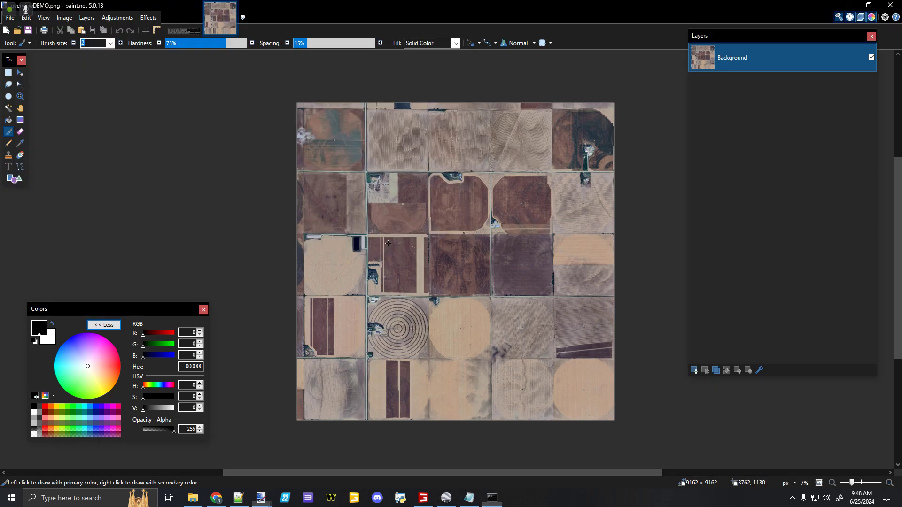
Step: Switch through the downloader repository page back to the boxed farmland area in Google Earth
{"action": "left_click", "coordinate": [215, 498]}
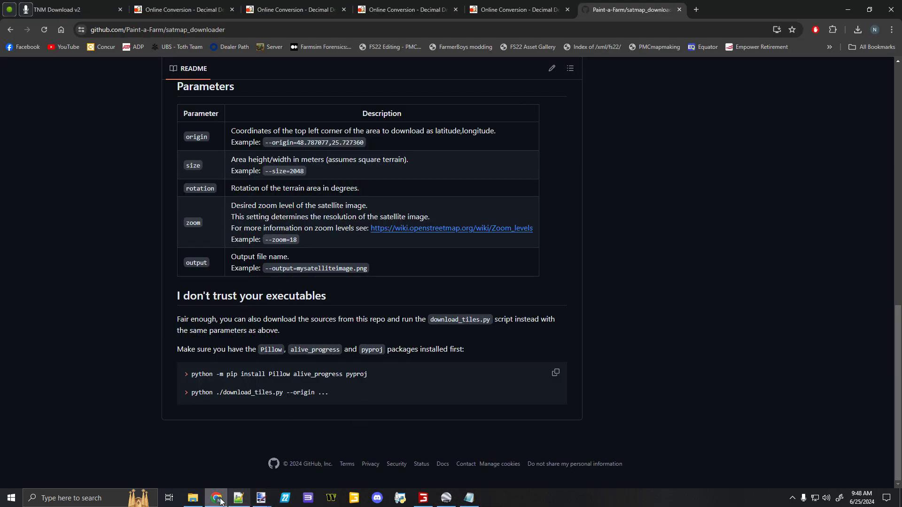
{"action": "left_click", "coordinate": [260, 498]}
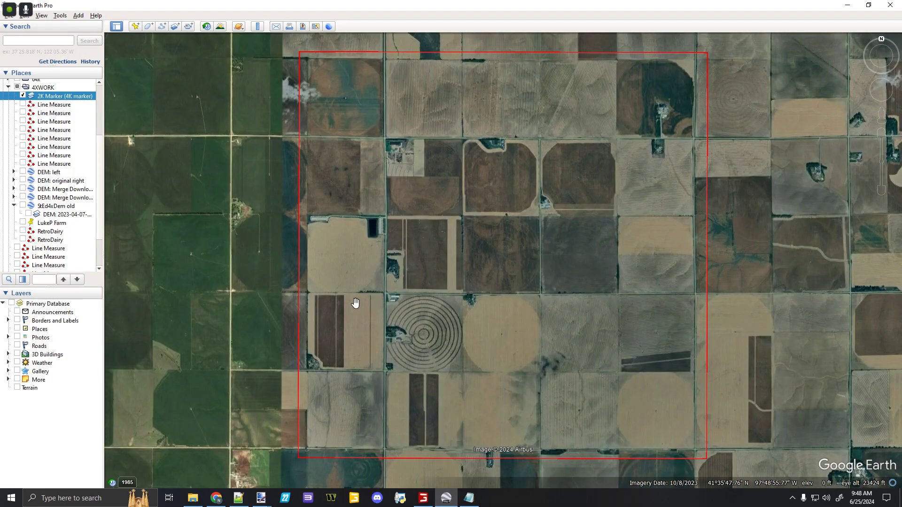